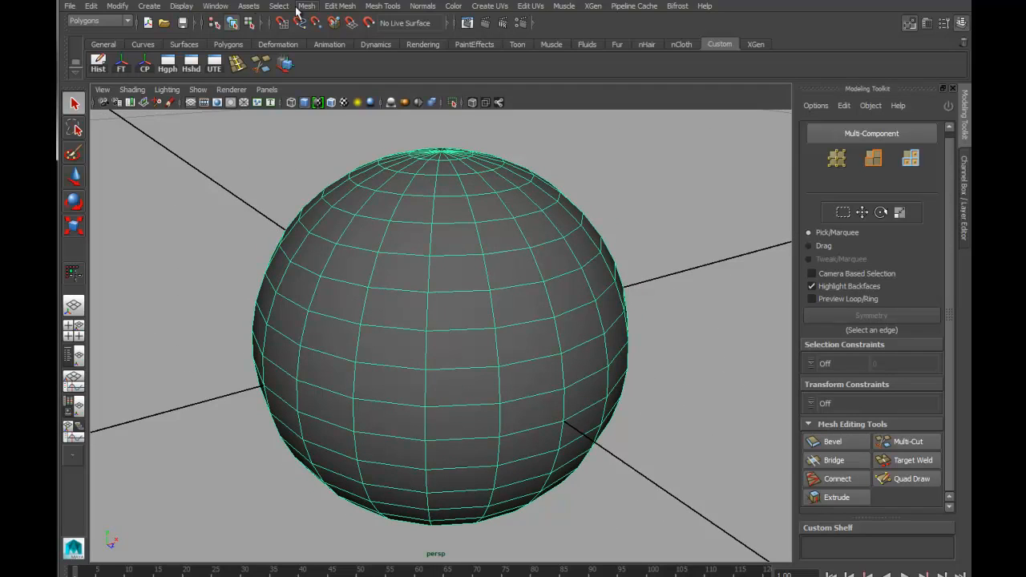
# Browse the Edit Mesh and Mesh Tools menus and activate the Multi-Cut Tool on the sphere
pyautogui.click(340, 6)
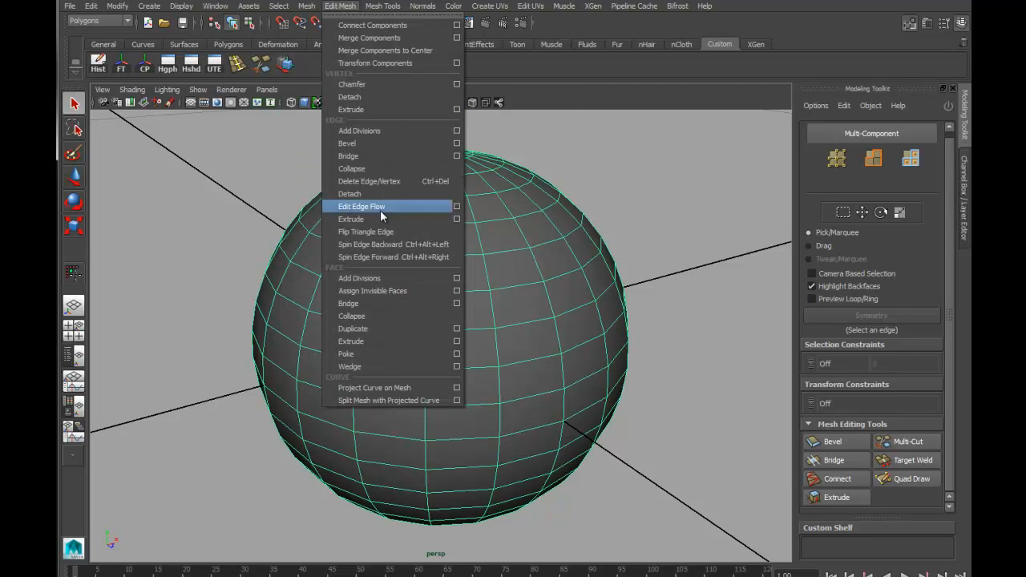
pyautogui.click(362, 206)
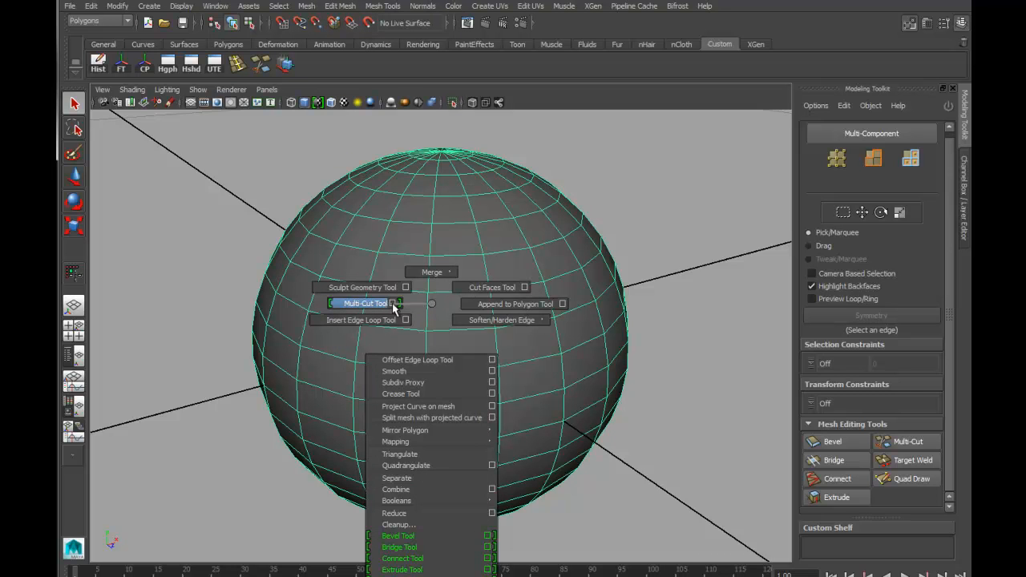
pyautogui.moveTo(377, 308)
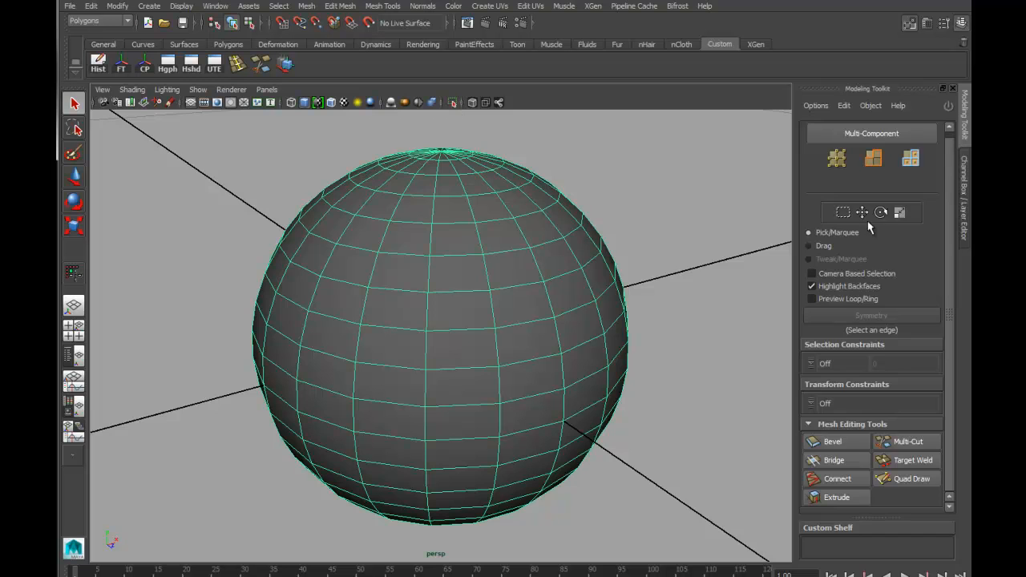
pyautogui.click(382, 6)
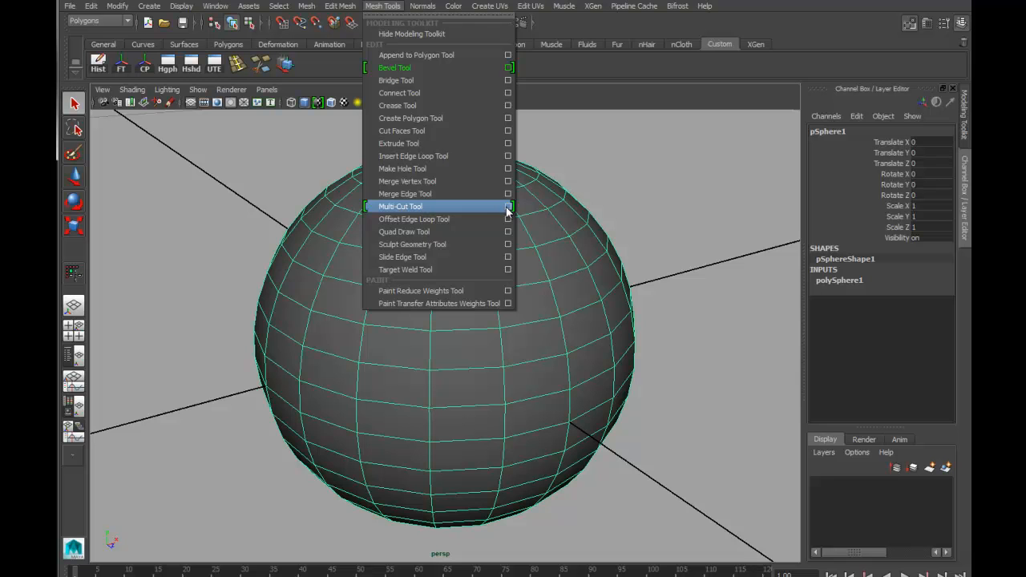
pyautogui.moveTo(432, 155)
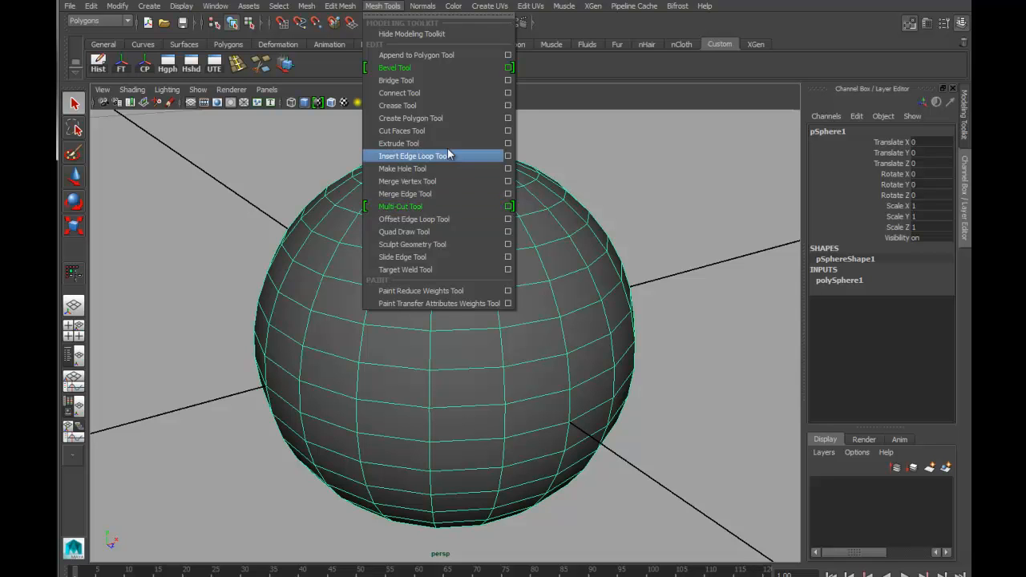
pyautogui.click(423, 6)
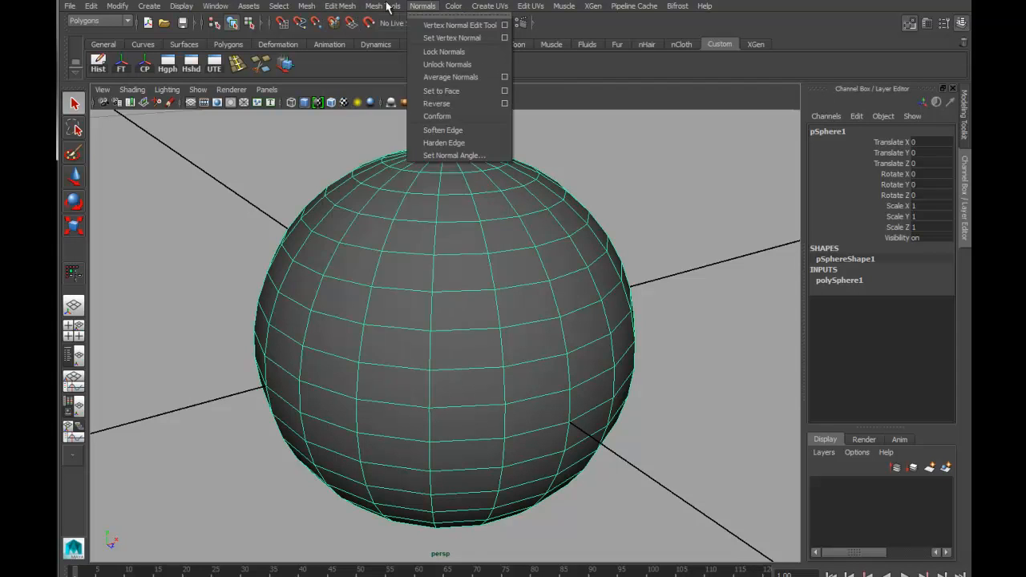
pyautogui.click(383, 5)
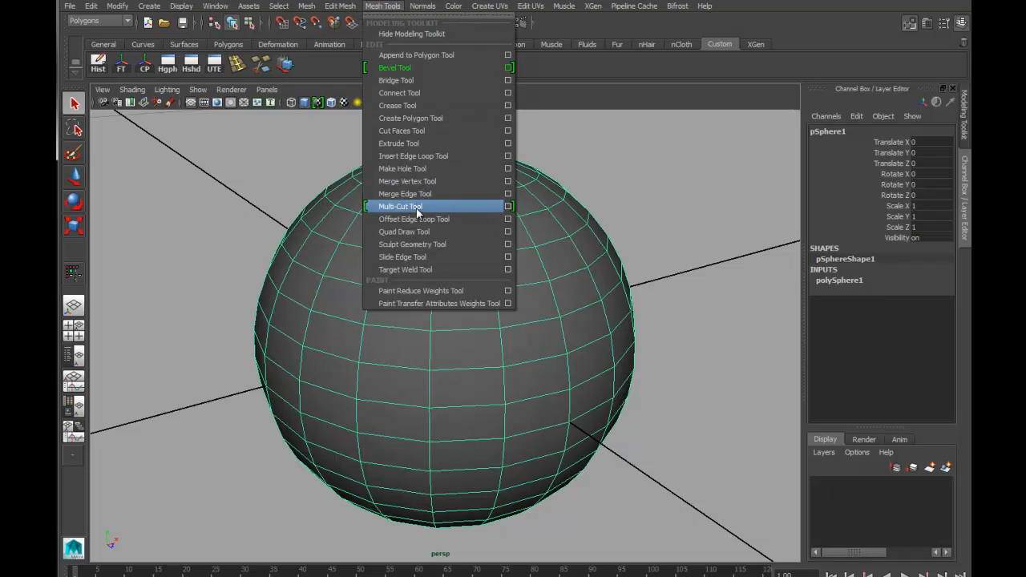
pyautogui.click(400, 206)
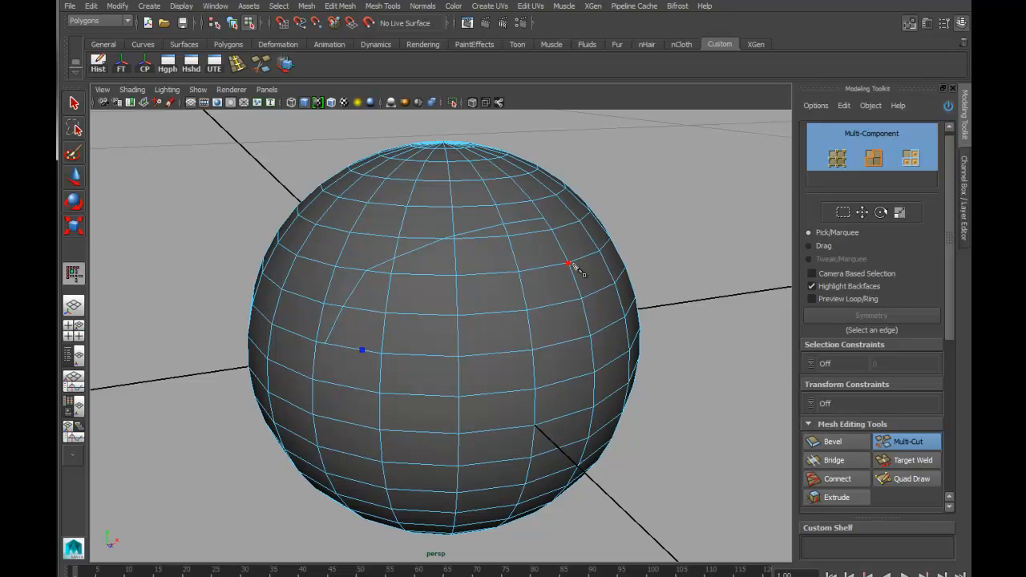
pyautogui.moveTo(429, 430)
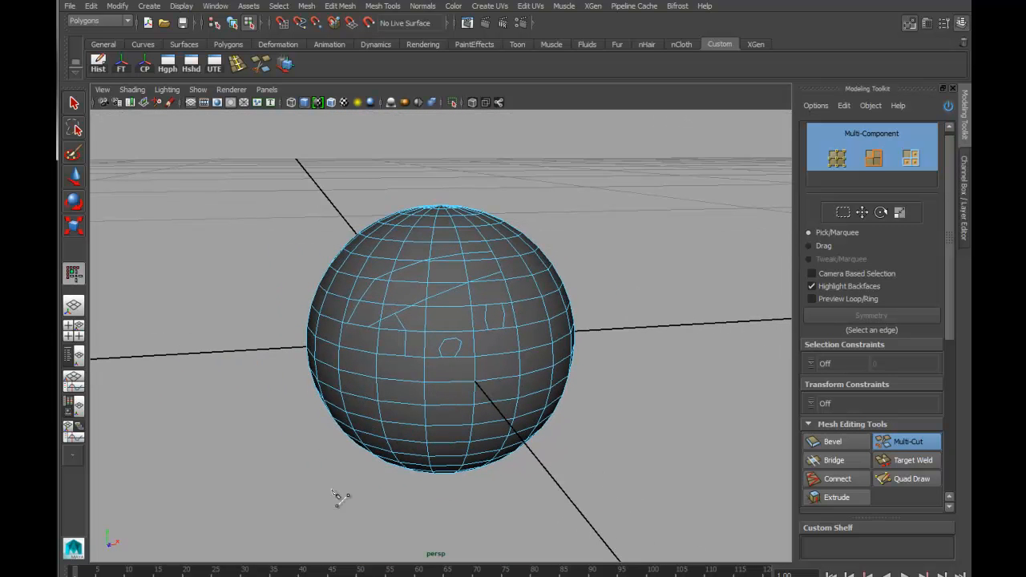
pyautogui.moveTo(605, 255)
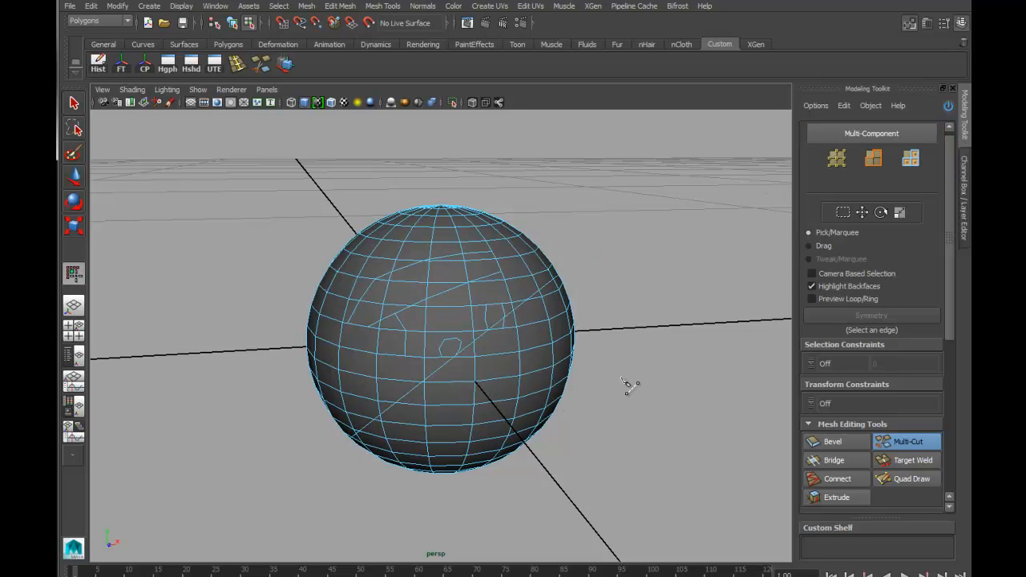
# Draw a long straight diagonal slice line across the sphere's lower front faces
pyautogui.moveTo(625, 385); pyautogui.dragTo(457, 401)
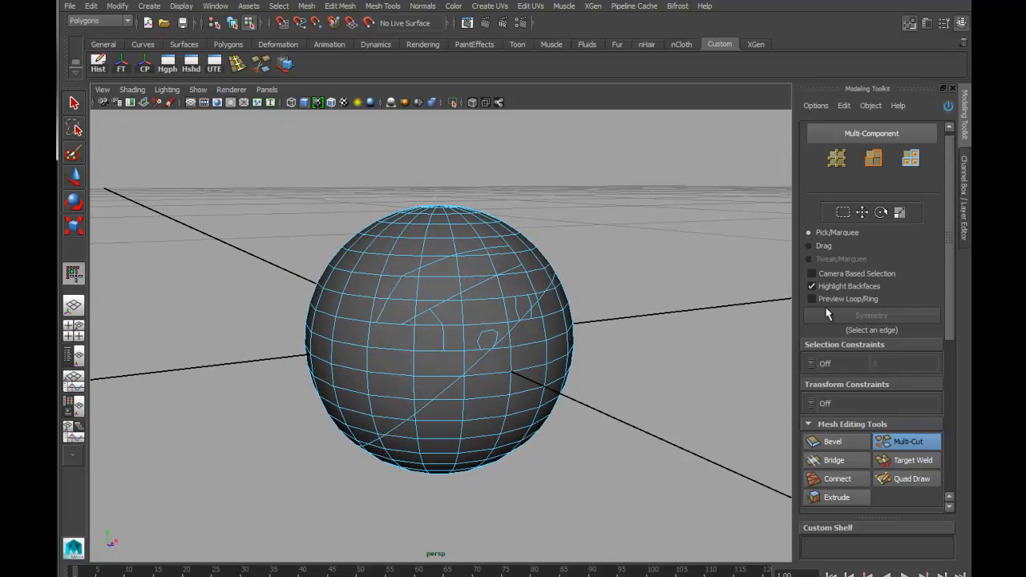
pyautogui.moveTo(615, 191)
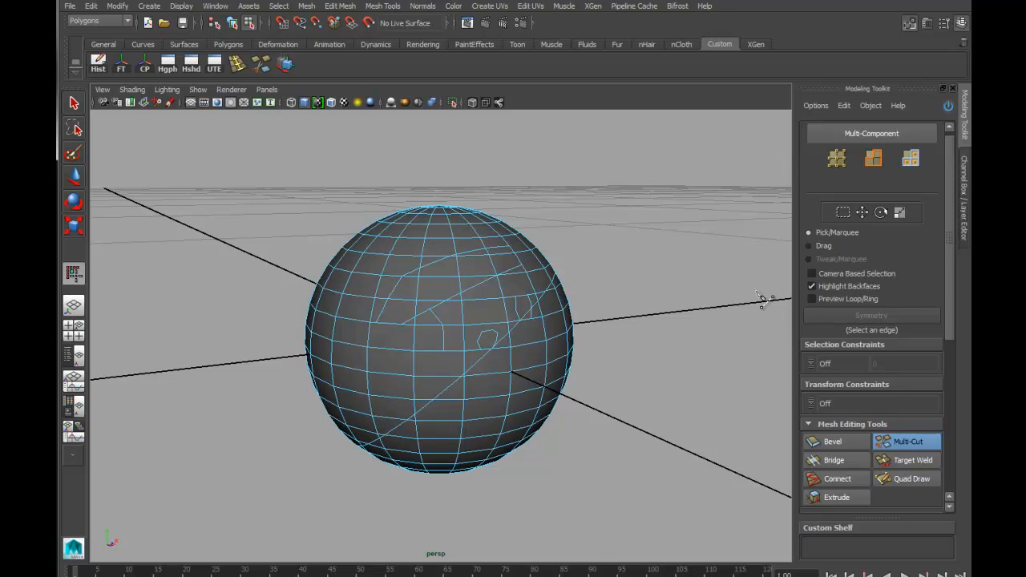
# Show the Multi-Cut tool's settings in the Modeling Toolkit, dismissing the separate Tool Settings window
pyautogui.doubleClick(73, 273)
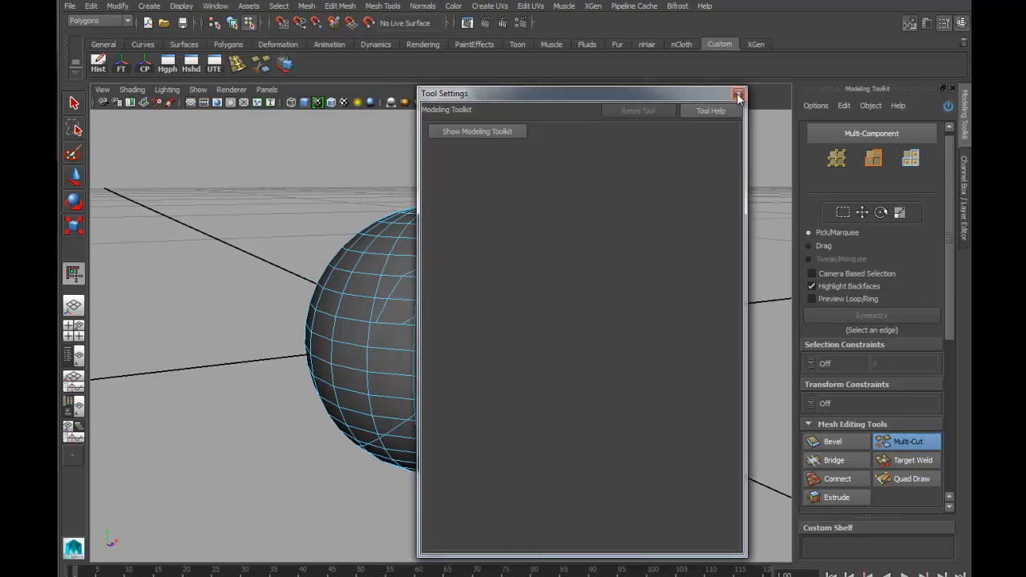
pyautogui.click(737, 94)
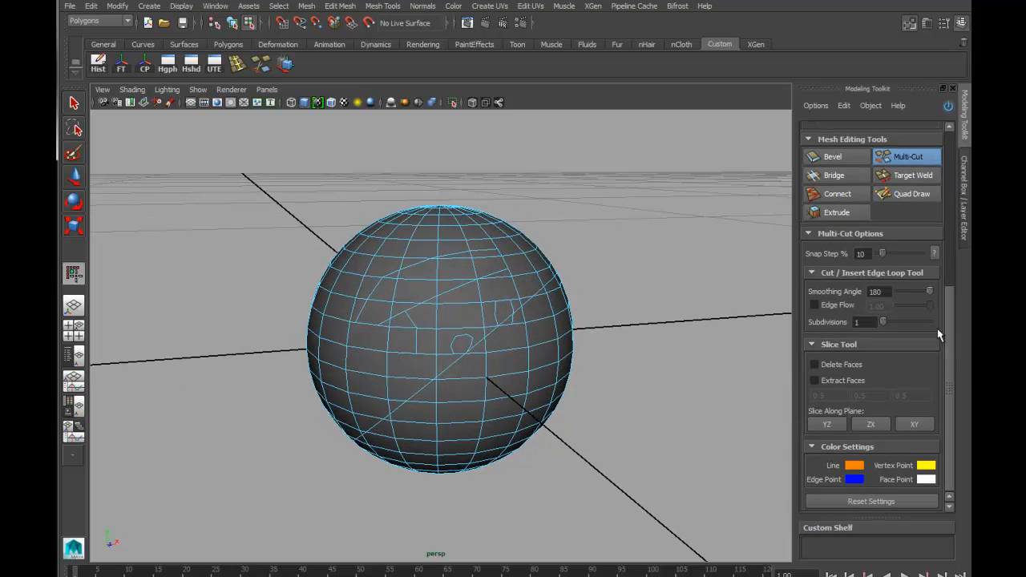
pyautogui.moveTo(807, 360)
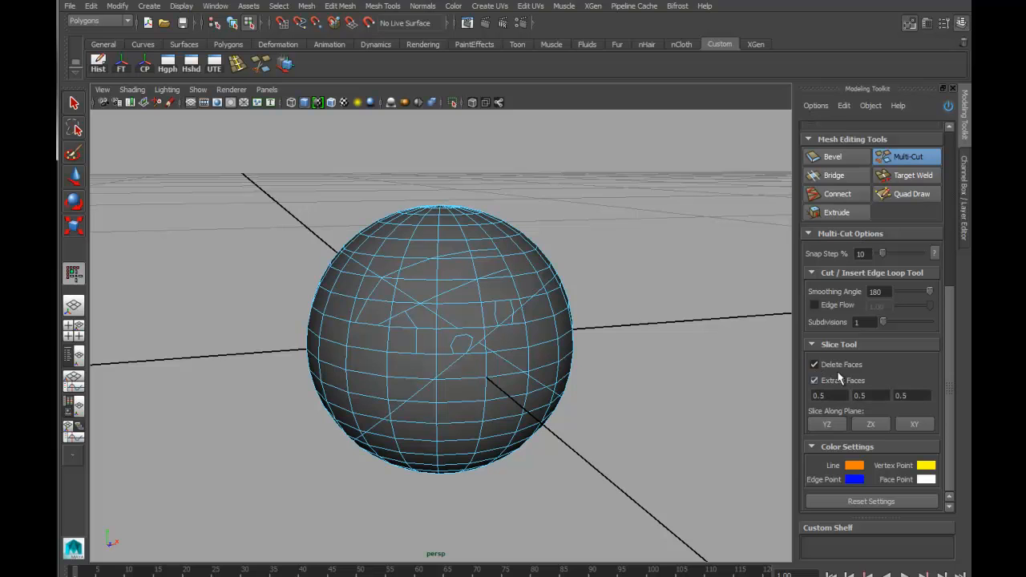
# Enable Extract Faces, slice the sphere into separated halves, then turn the slice options off again
pyautogui.click(814, 363)
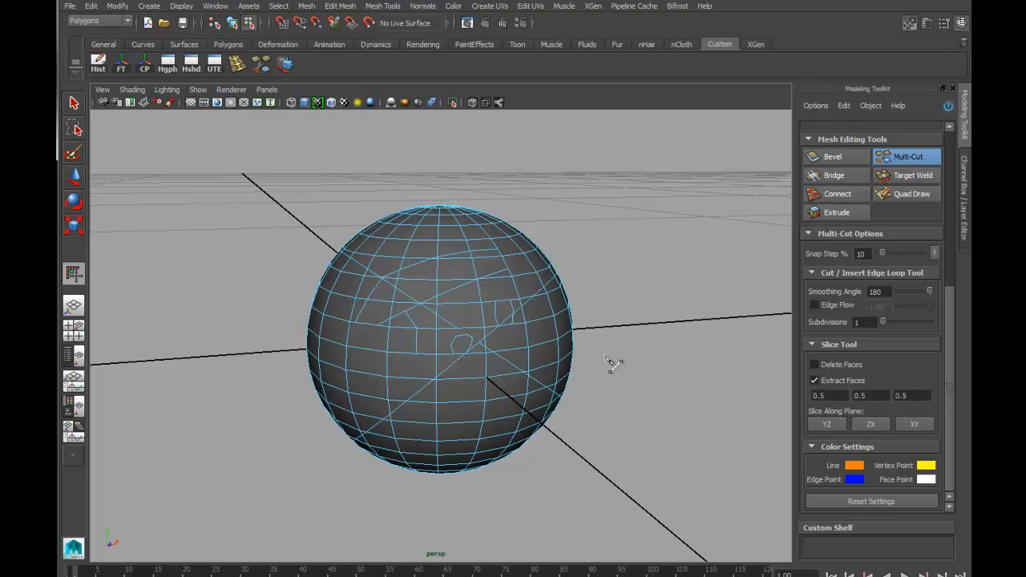
pyautogui.click(417, 350)
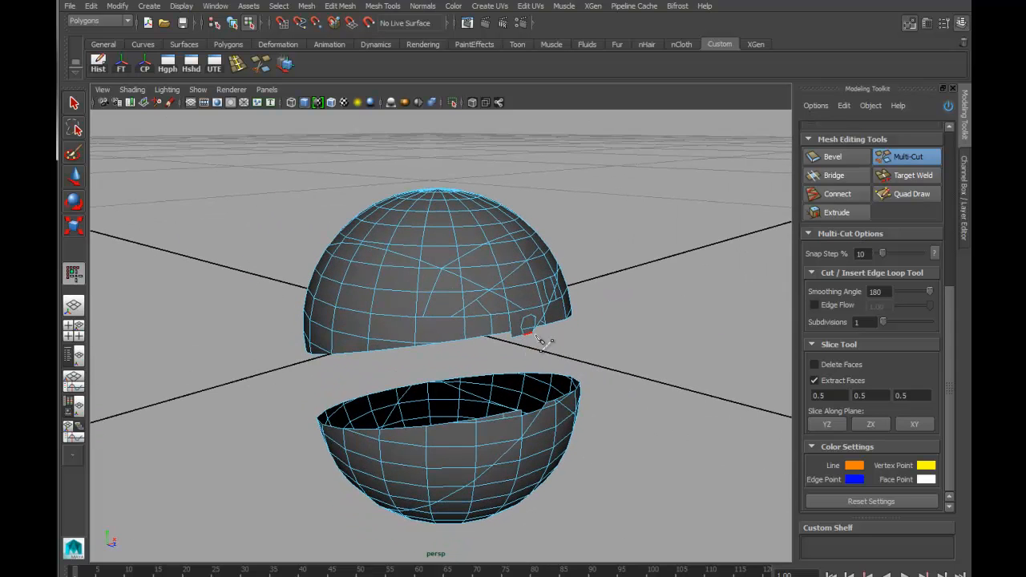
pyautogui.click(814, 380)
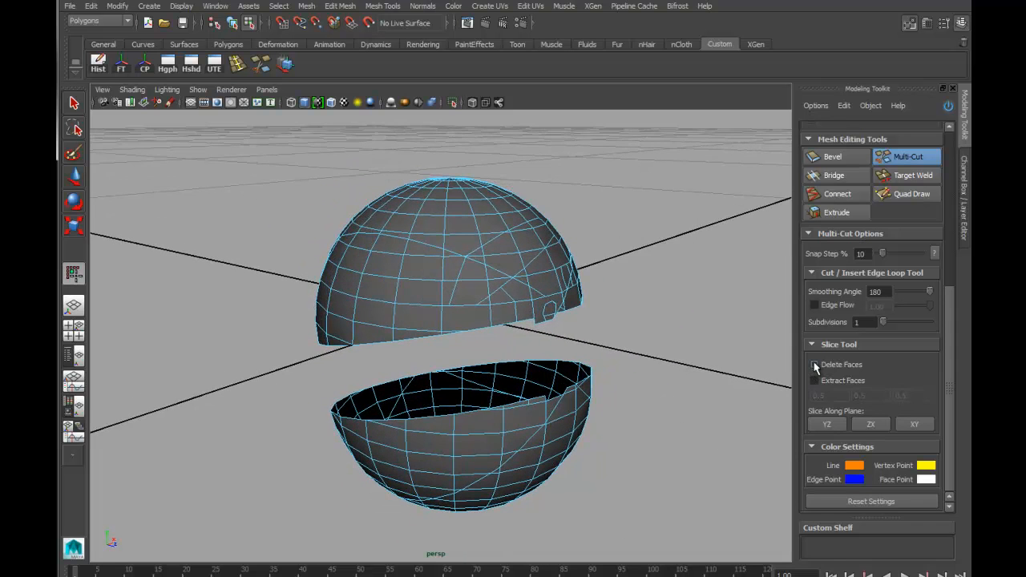
pyautogui.click(815, 363)
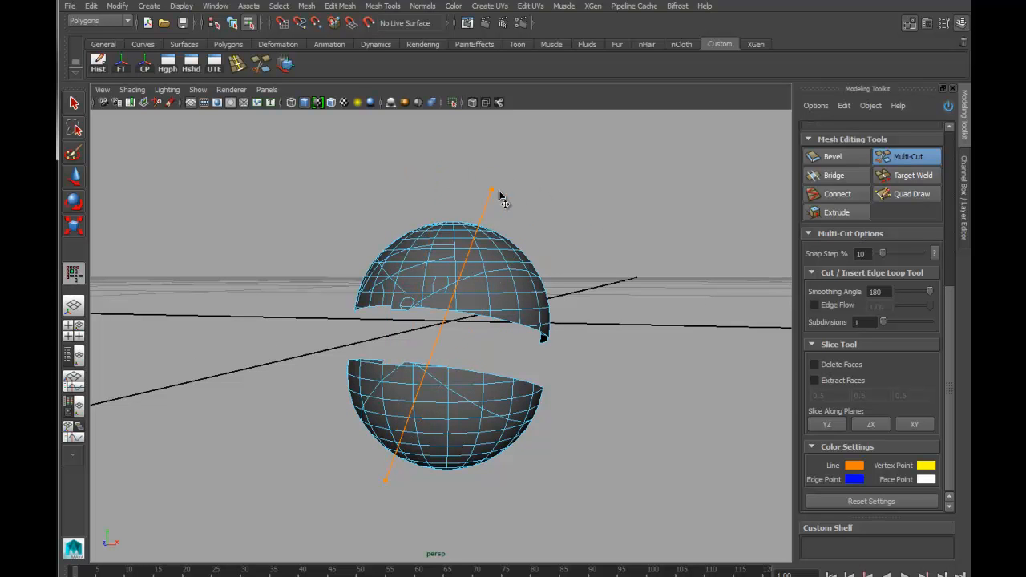
# Drag a slice line through the middle of both separated hemispheres
pyautogui.moveTo(491, 190); pyautogui.dragTo(590, 235)
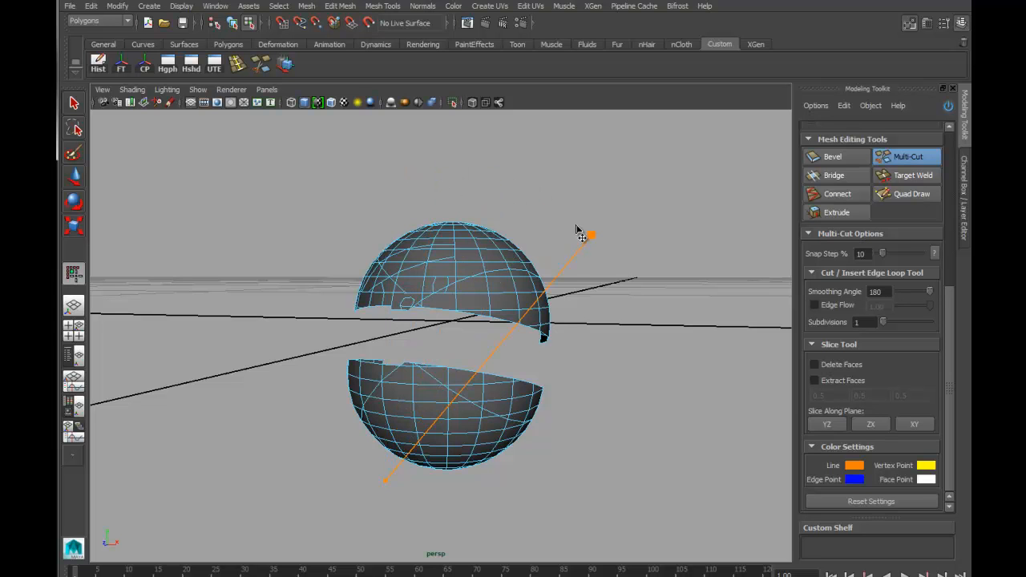
pyautogui.moveTo(575, 209)
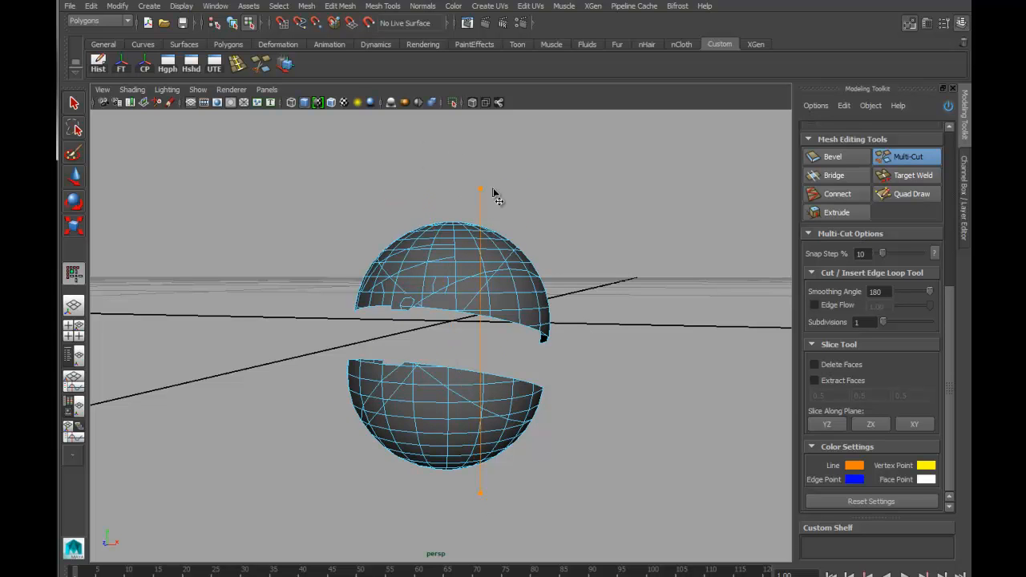
pyautogui.moveTo(529, 393)
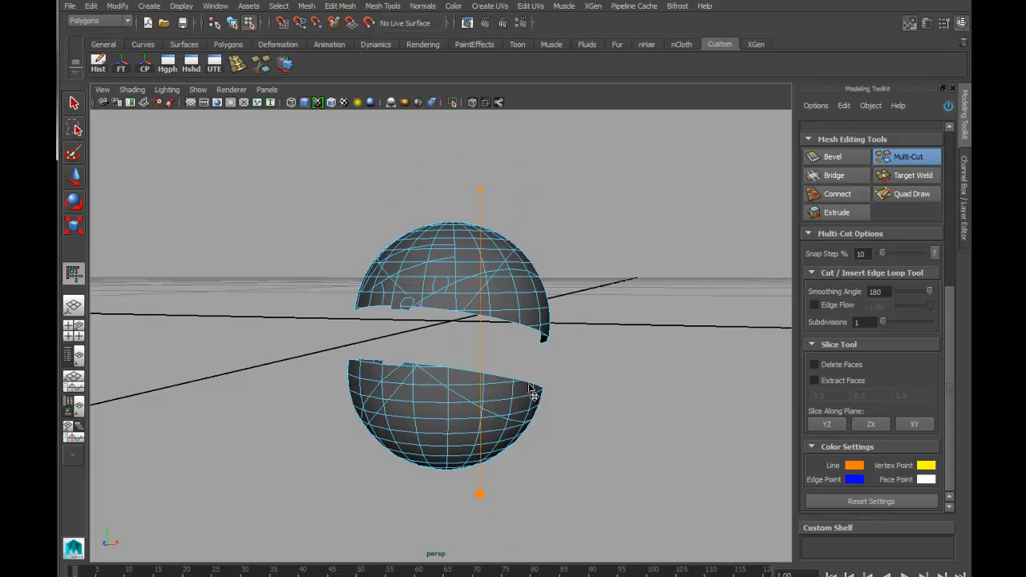
pyautogui.moveTo(541, 387)
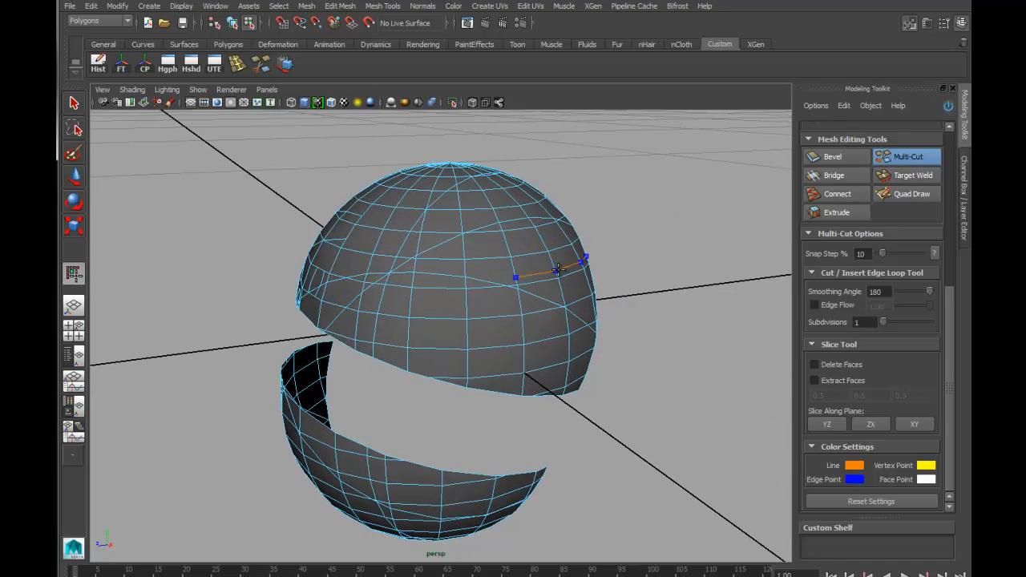
# Insert edge loops on the upper half, near its top and near the lower rim
pyautogui.click(456, 241)
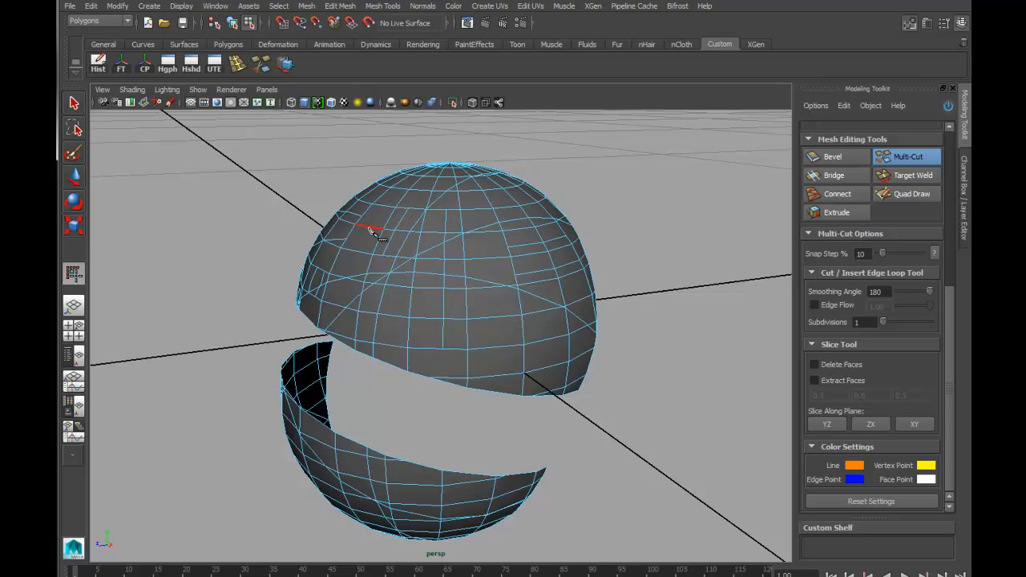
pyautogui.click(381, 210)
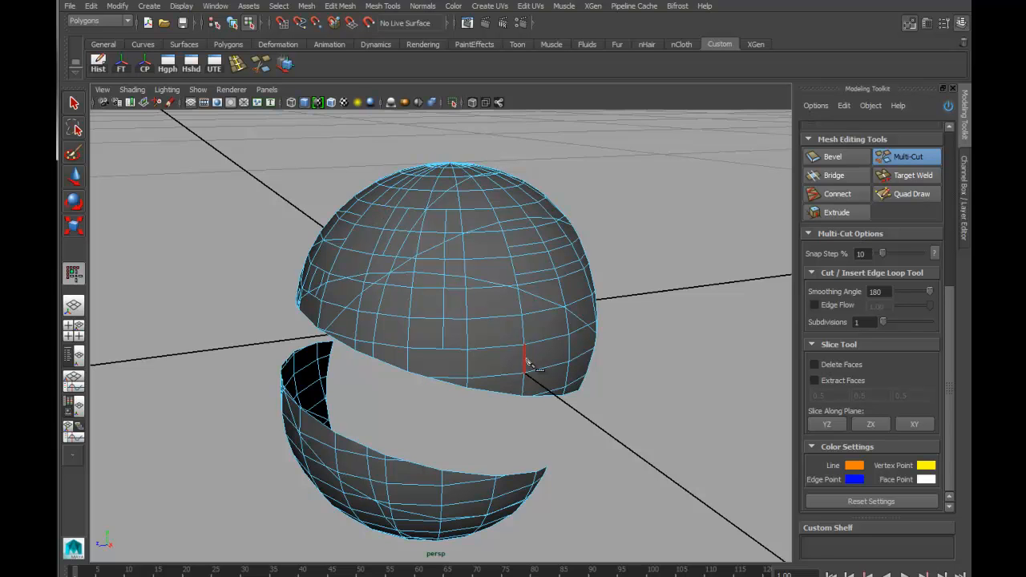
pyautogui.click(529, 362)
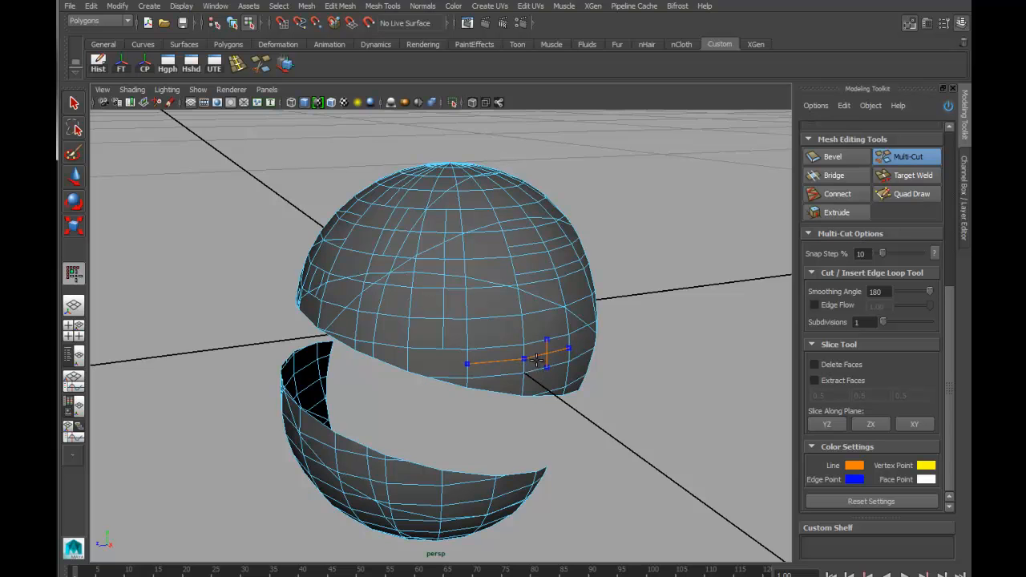